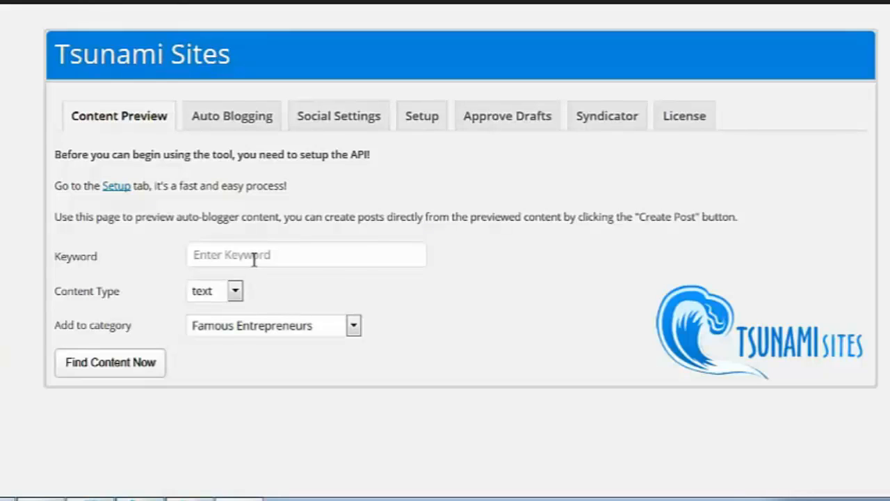
Enter 'internet marketing' as the Content Preview keyword.
{"action": "left_click", "coordinate": [306, 254]}
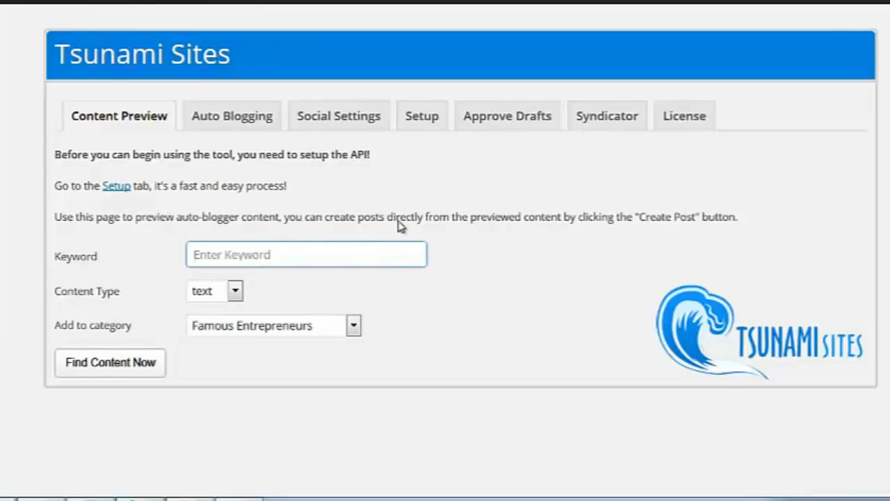
{"action": "type", "text": "internet"}
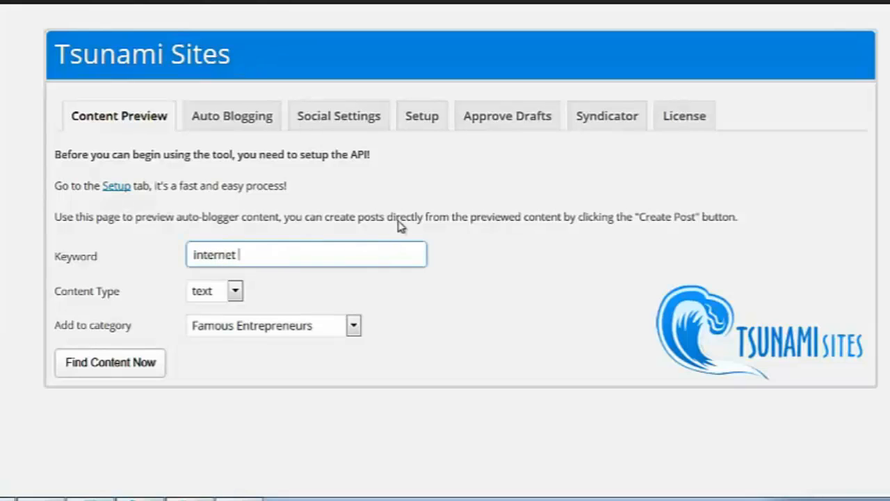
{"action": "type", "text": "marketing"}
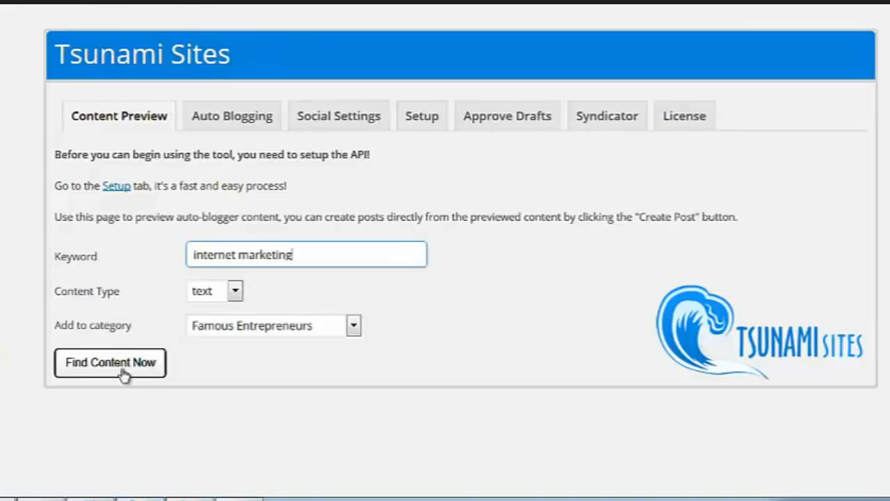
Run Find Content Now for text content so the Results panel appears.
{"action": "left_click", "coordinate": [214, 290]}
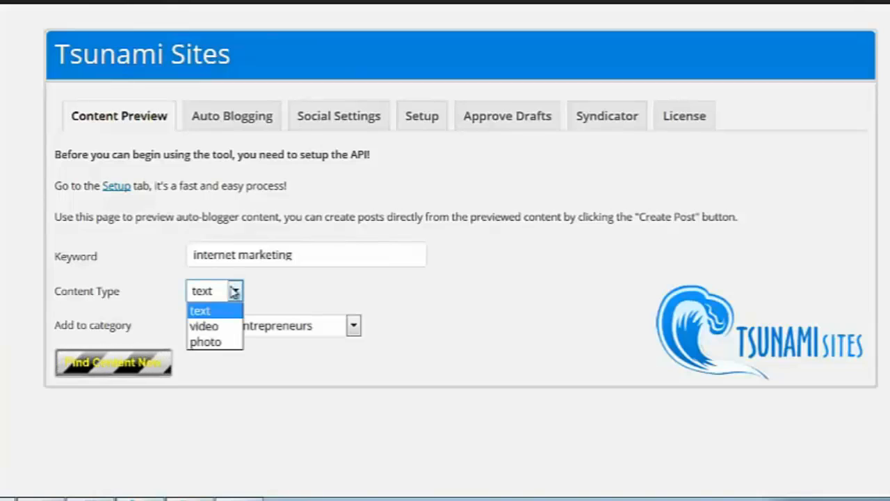
{"action": "mouse_move", "coordinate": [209, 342]}
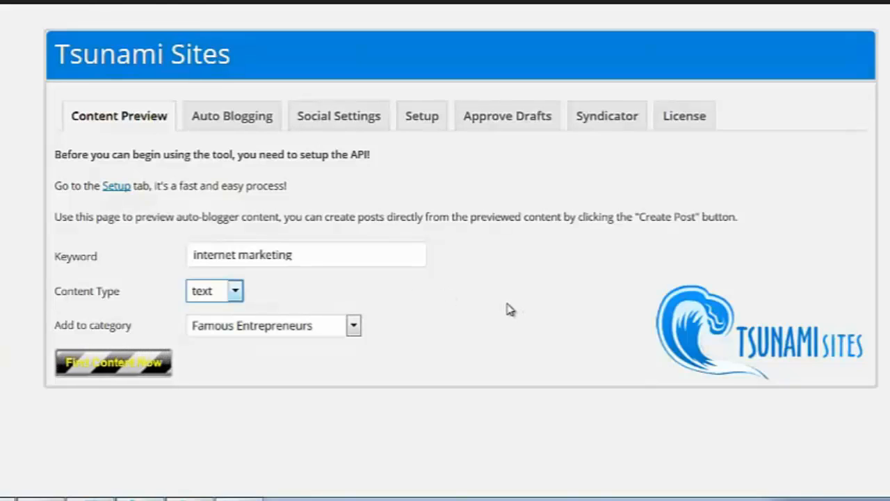
{"action": "left_click", "coordinate": [113, 362]}
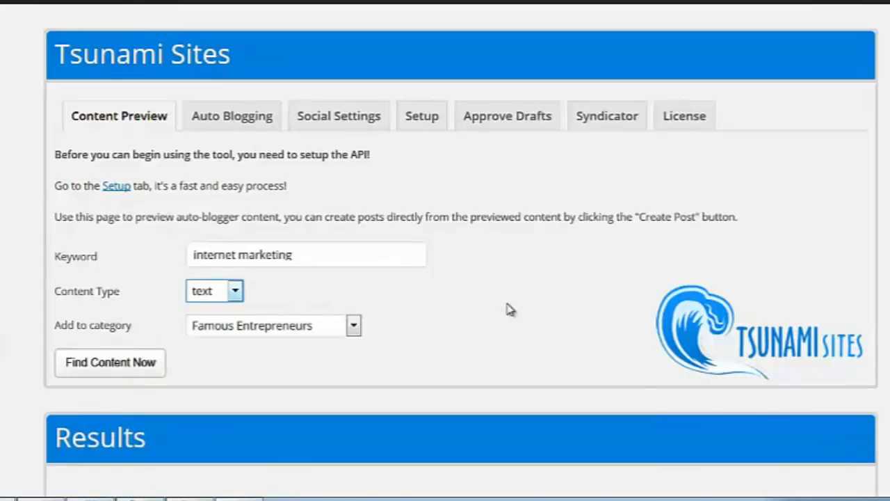